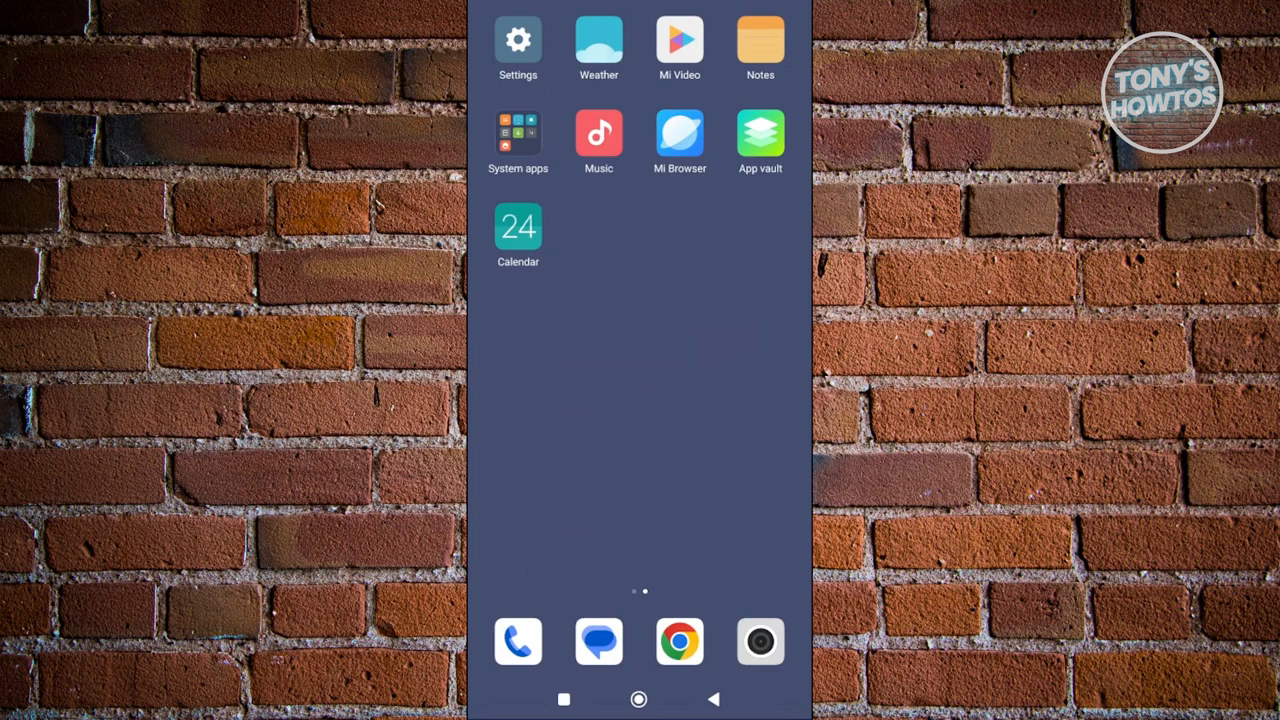
Launch Chrome from the home screen dock.
{"action": "left_click", "coordinate": [680, 640]}
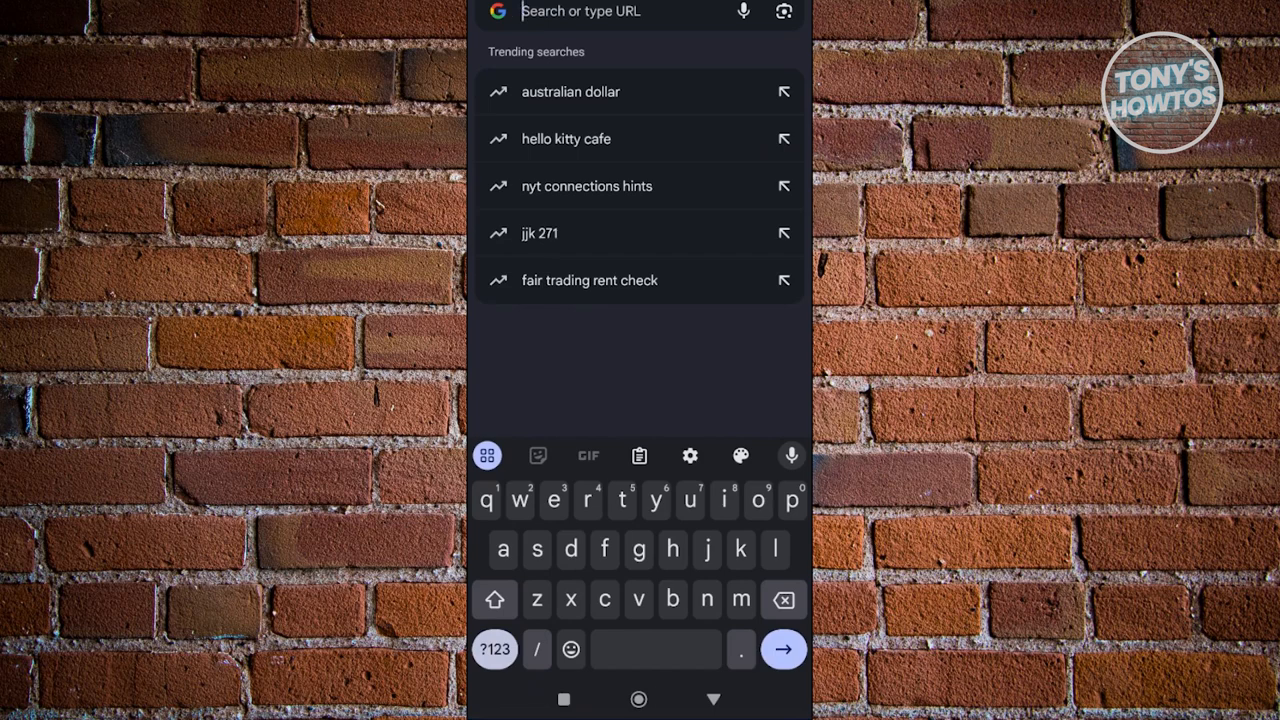
Search Google for 'icloud' and go to the official icloud.com result.
{"action": "type", "text": "icloud"}
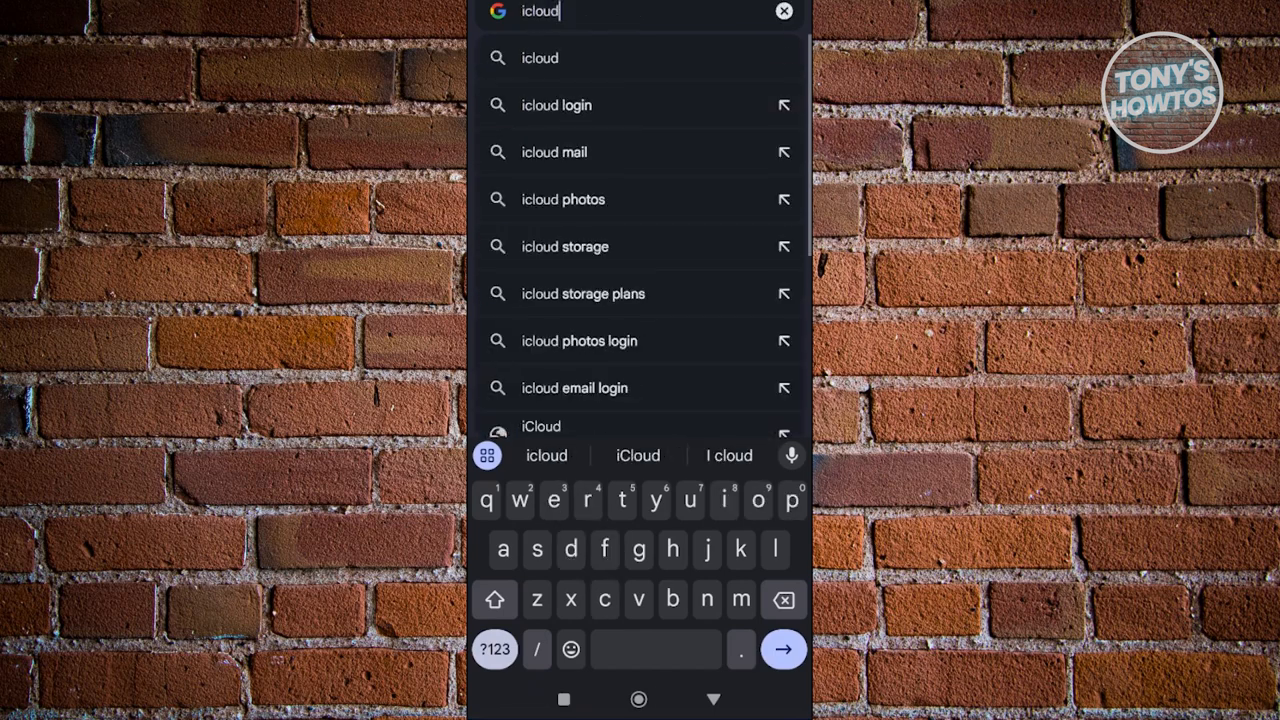
{"action": "left_click", "coordinate": [784, 648]}
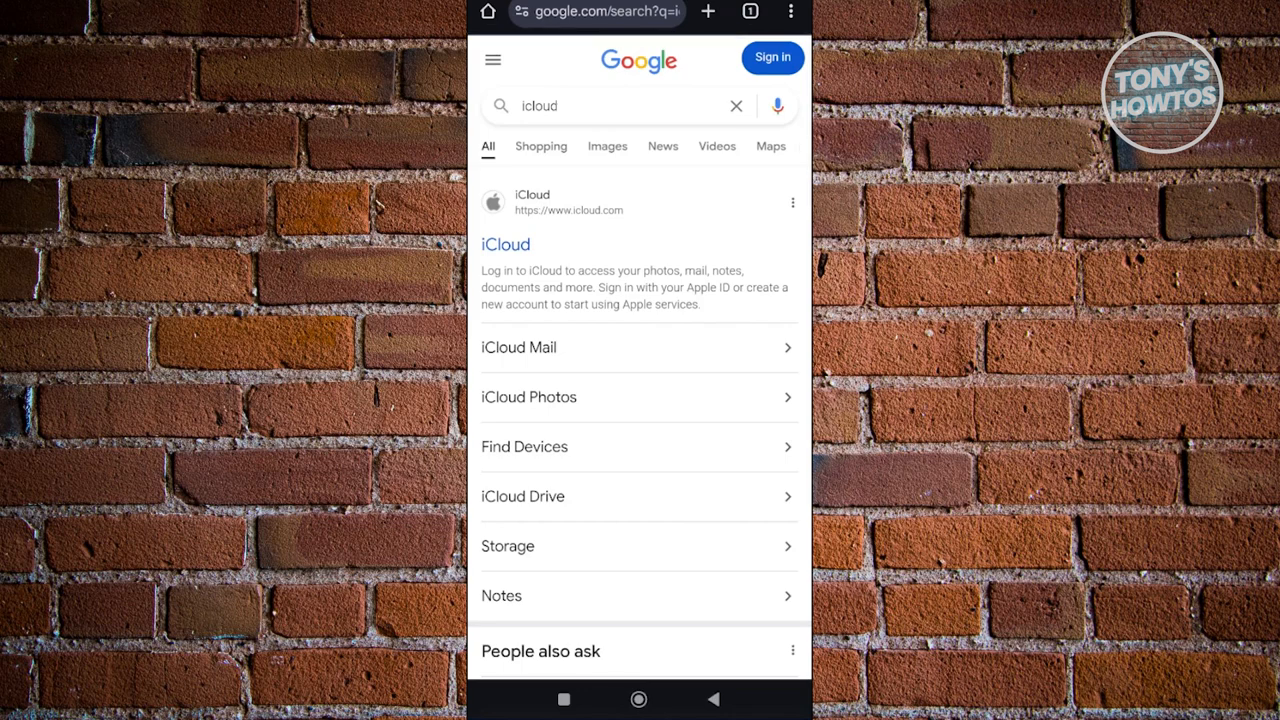
{"action": "left_click", "coordinate": [504, 244]}
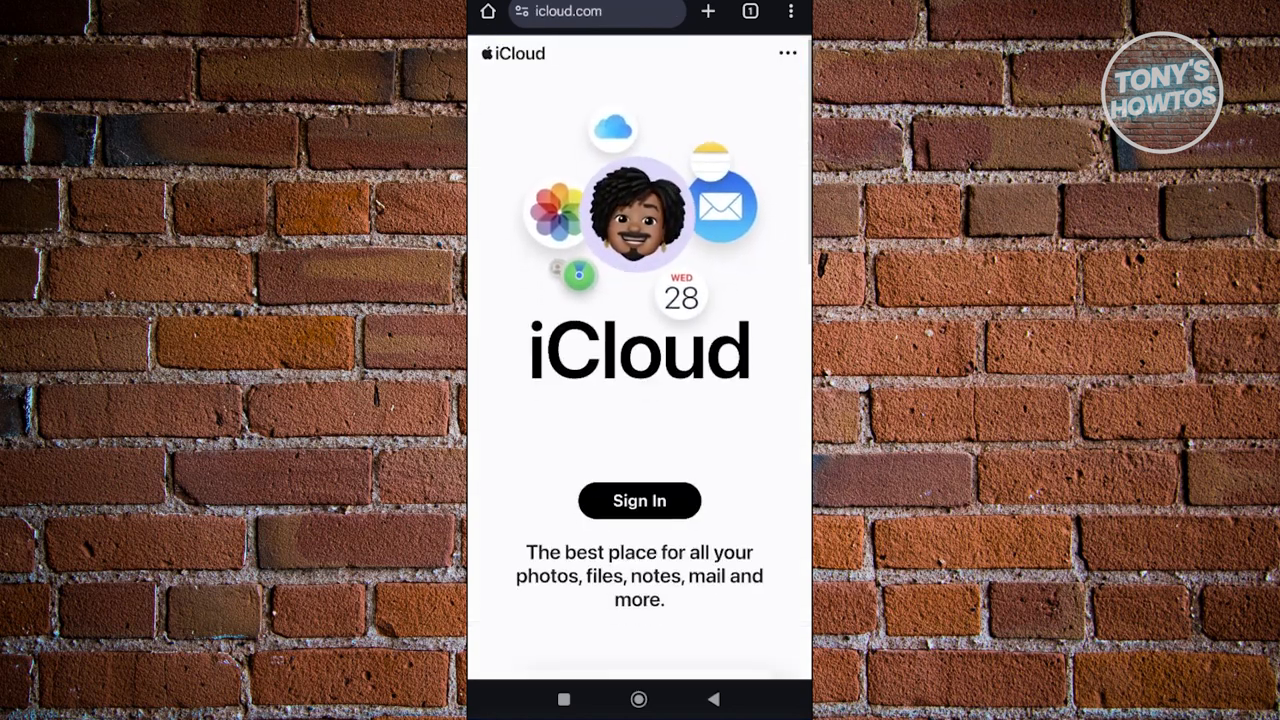
Start iCloud sign-in and fill the Email or Phone Number field with the Apple ID.
{"action": "left_click", "coordinate": [640, 500]}
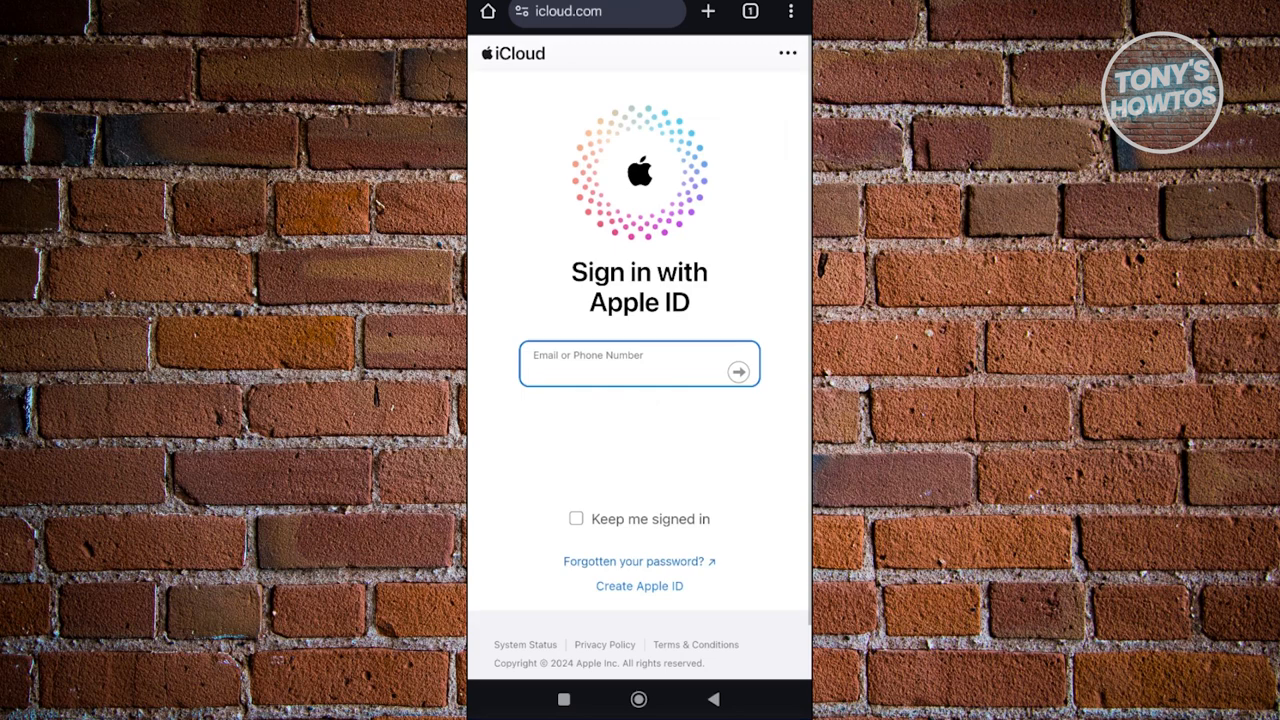
{"action": "left_click", "coordinate": [640, 364]}
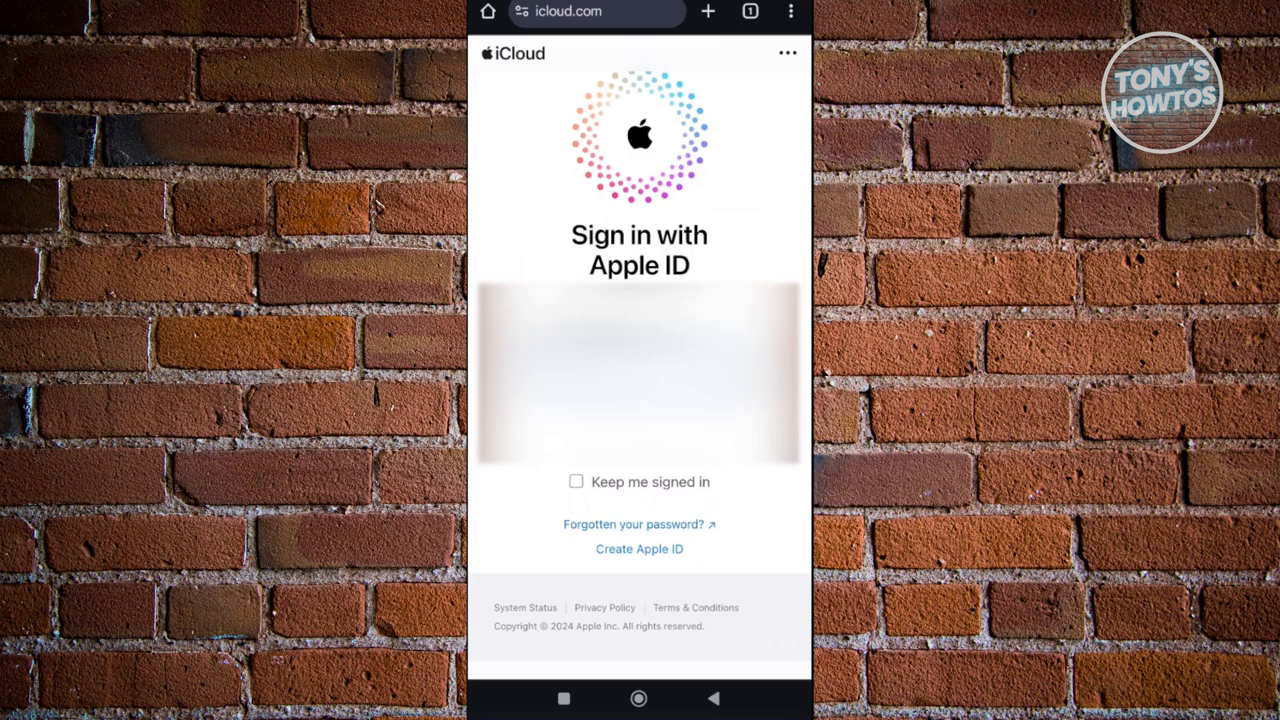
Enable Keep me signed in, continue through verification, and choose Trust for this browser.
{"action": "left_click", "coordinate": [576, 480]}
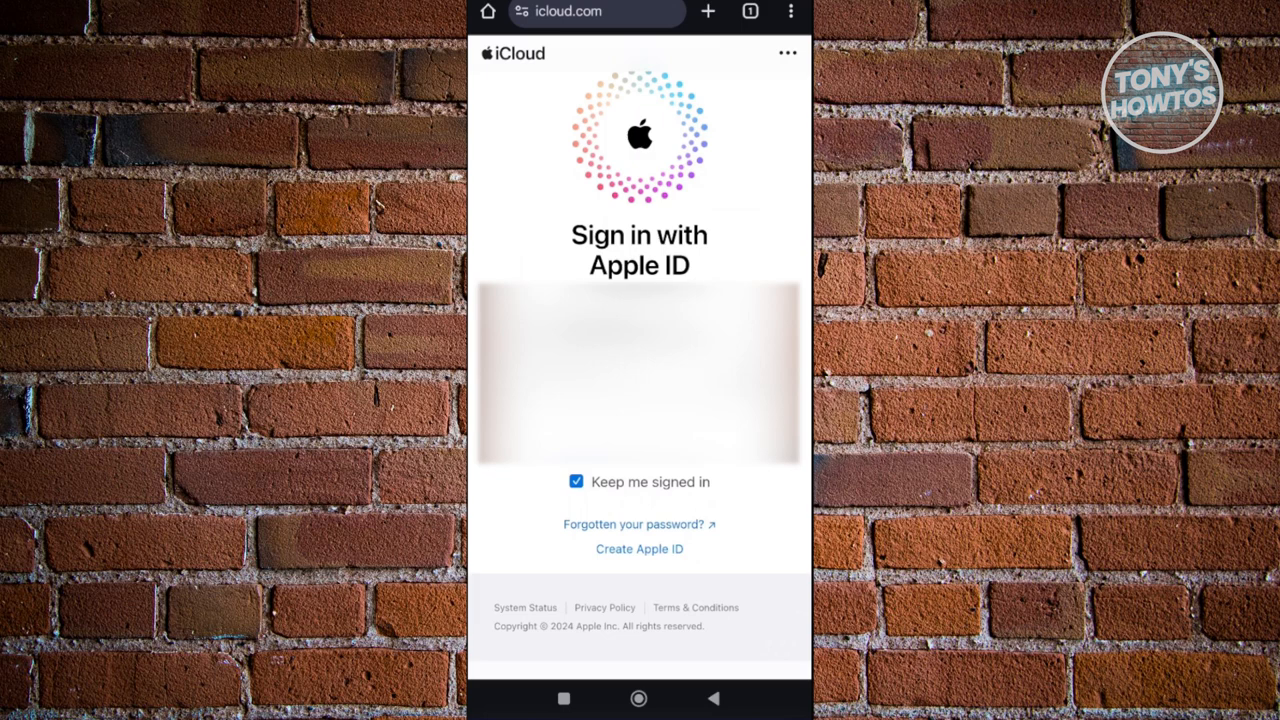
{"action": "left_click", "coordinate": [640, 374]}
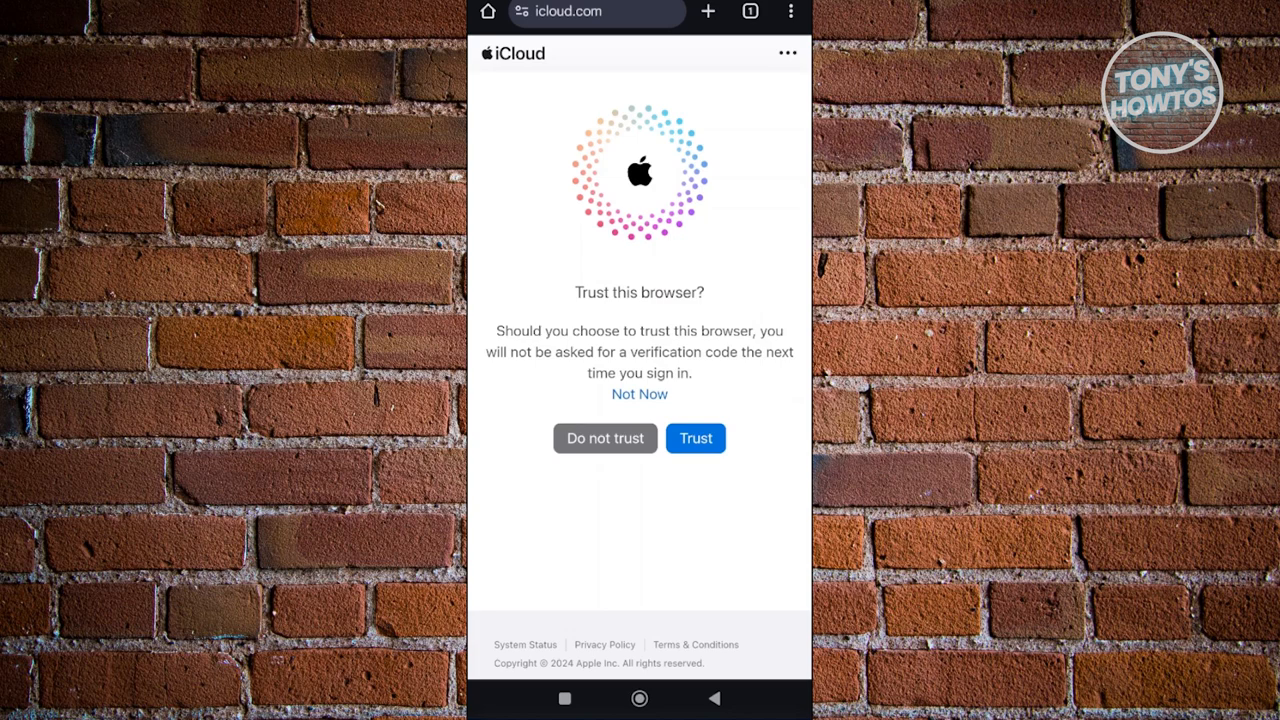
{"action": "left_click", "coordinate": [696, 438]}
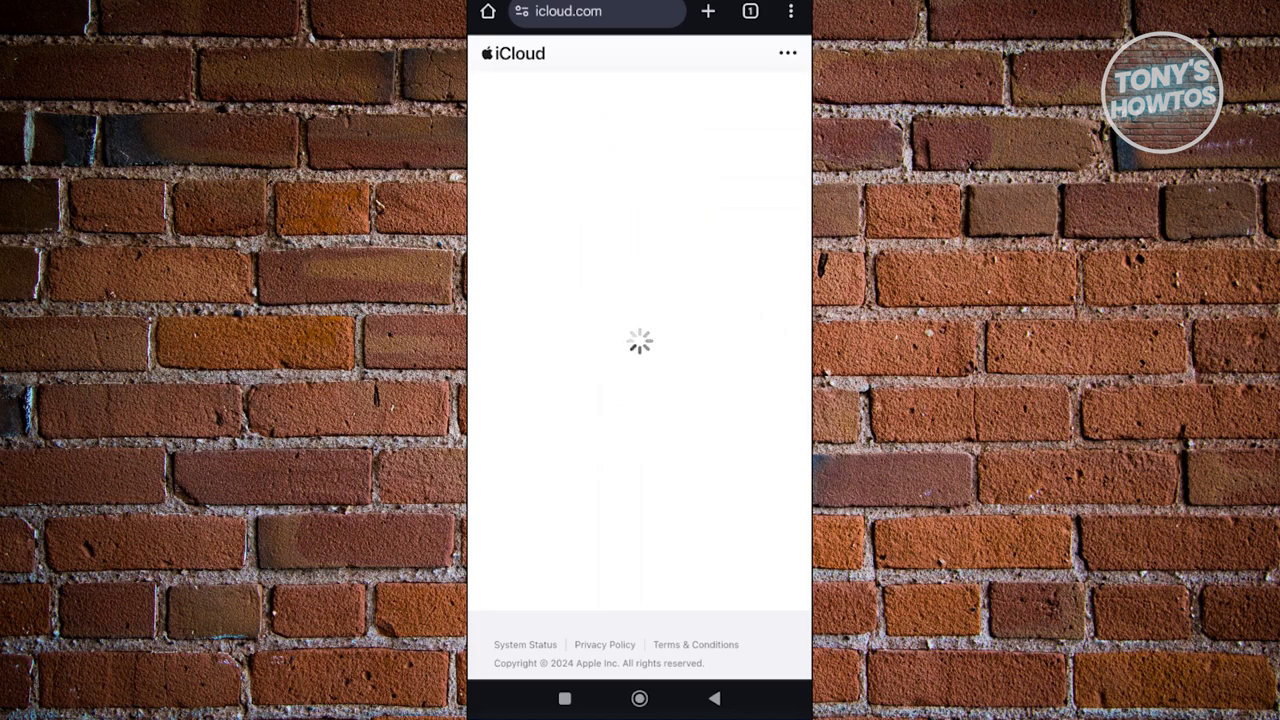